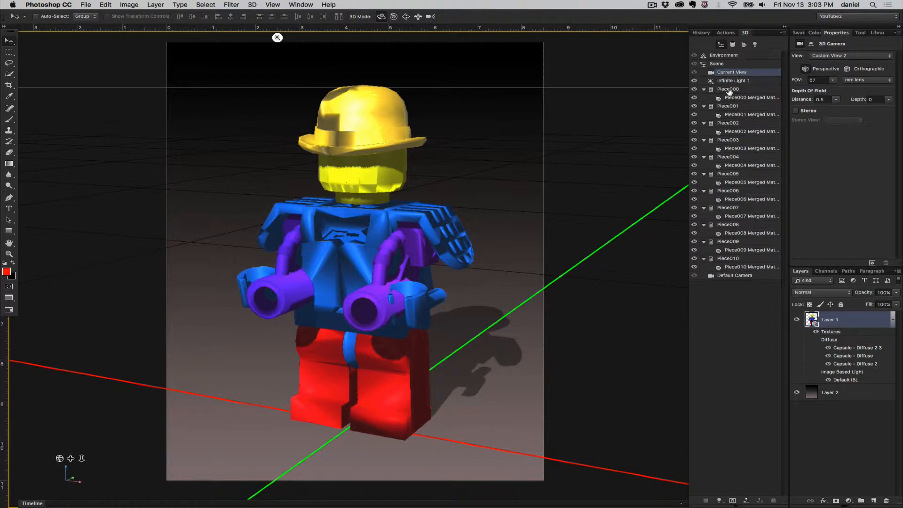
{"action": "mouse_move", "coordinate": [718, 234]}
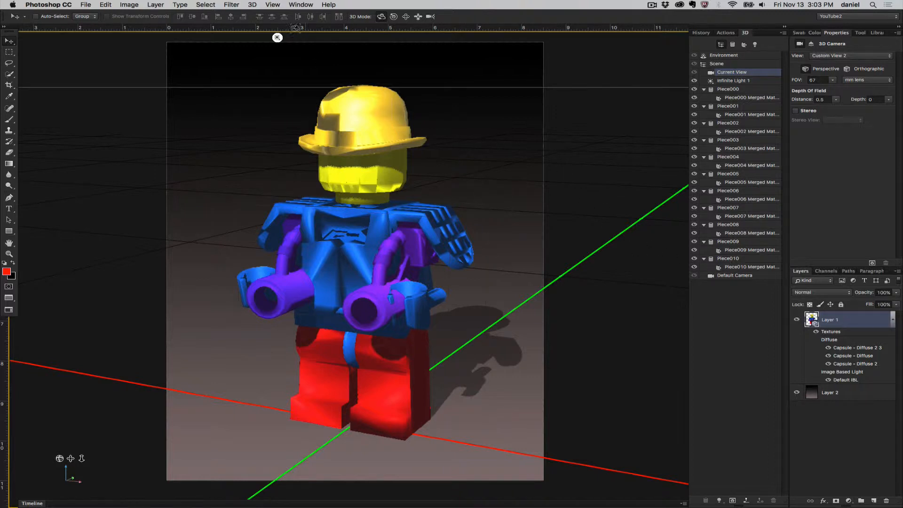
- Unify the scene for 3D printing, accepting the merge, and select the resulting Piece000 mesh
{"action": "left_click", "coordinate": [252, 4]}
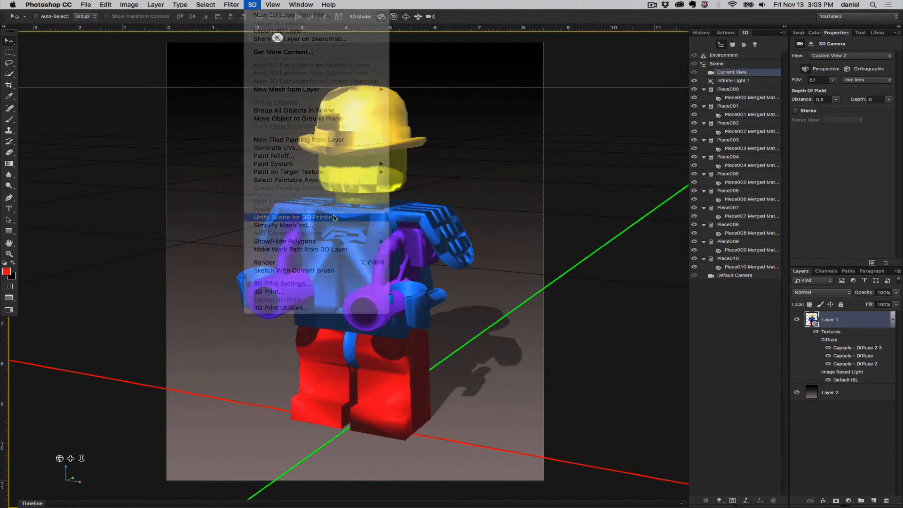
{"action": "left_click", "coordinate": [294, 217]}
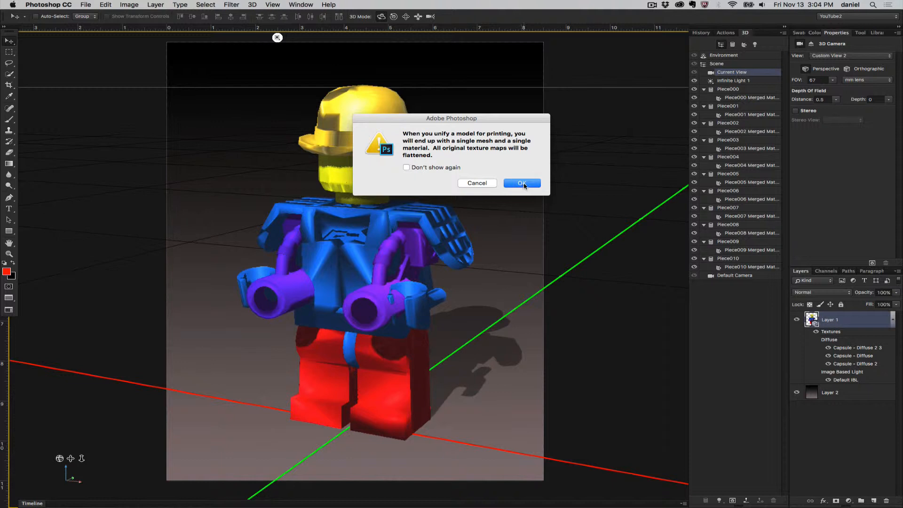
{"action": "left_click", "coordinate": [521, 182]}
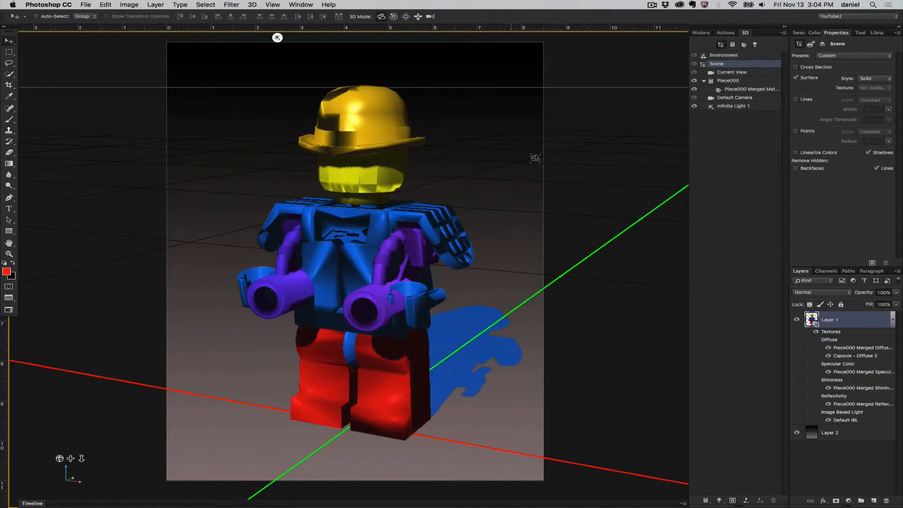
{"action": "left_click", "coordinate": [727, 81]}
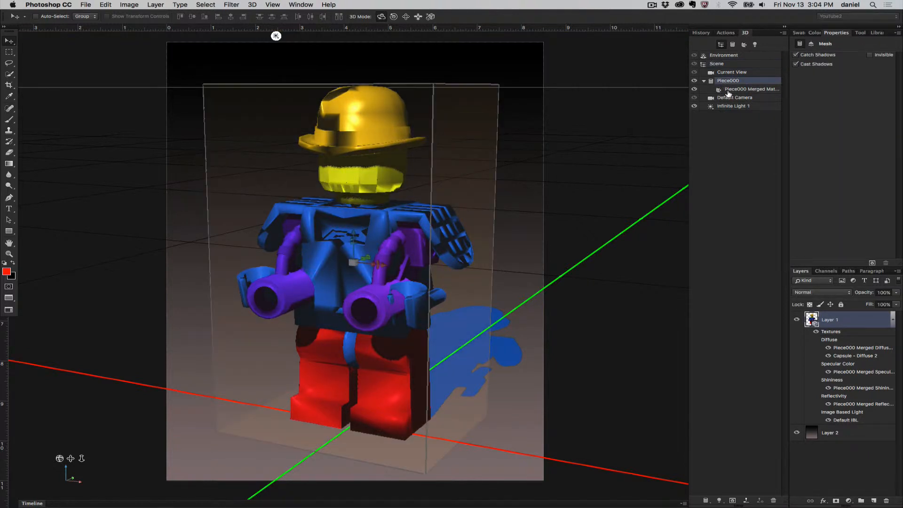
{"action": "left_click", "coordinate": [732, 72]}
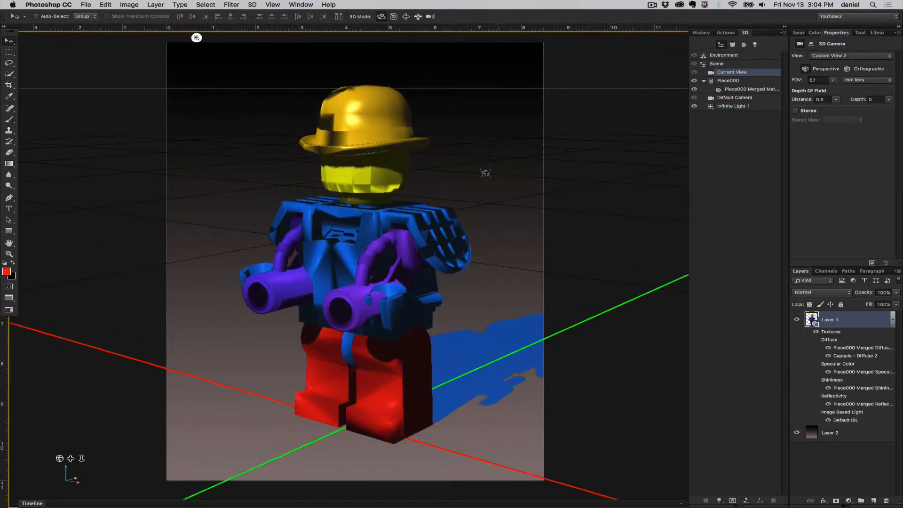
{"action": "left_click", "coordinate": [716, 63]}
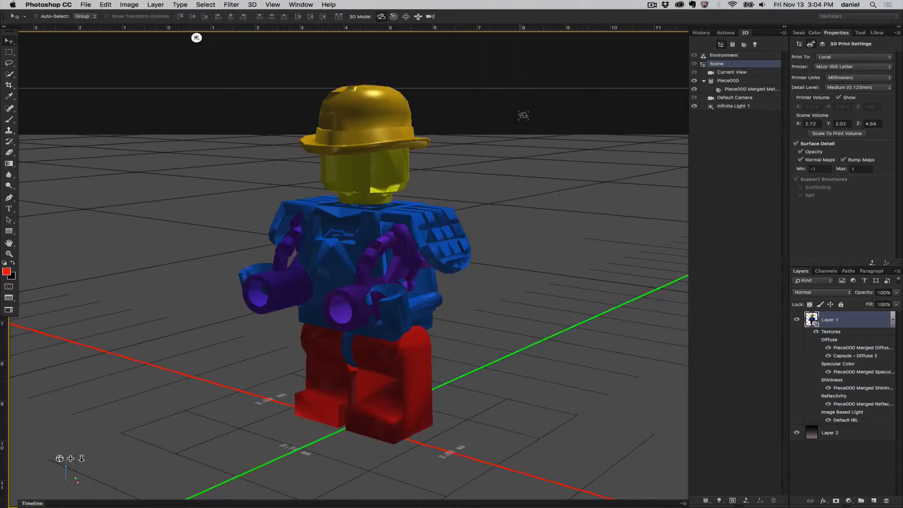
{"action": "left_click", "coordinate": [732, 72]}
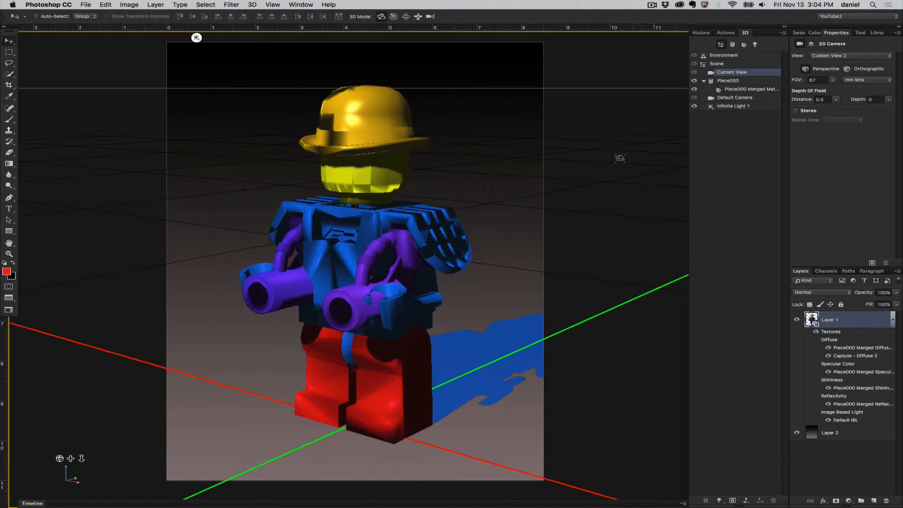
{"action": "mouse_move", "coordinate": [588, 183]}
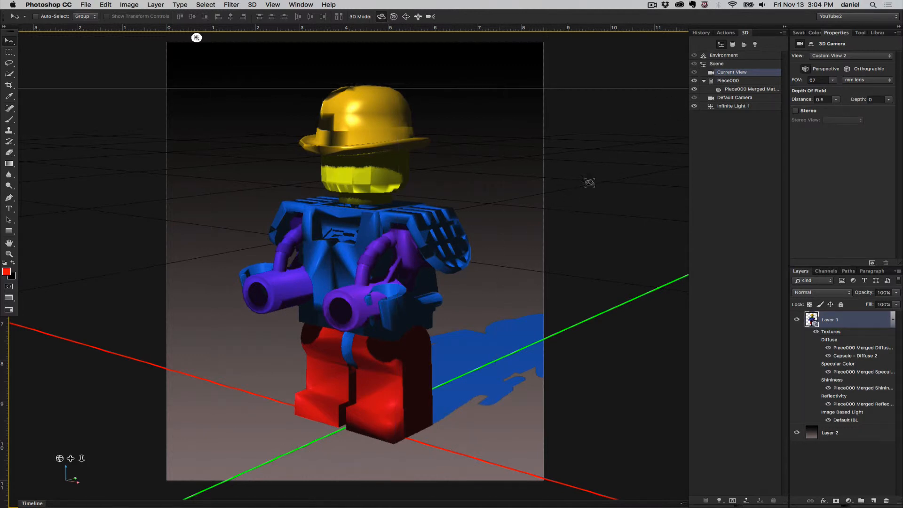